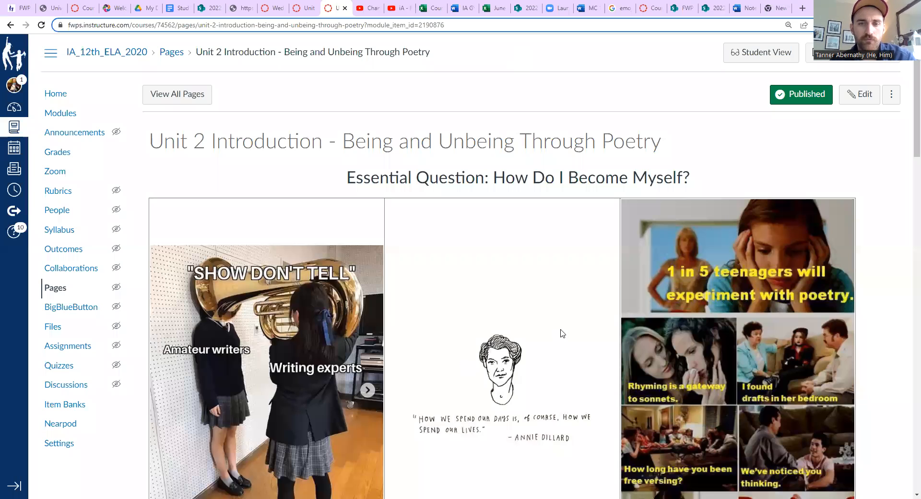
{"action": "mouse_move", "coordinate": [498, 319]}
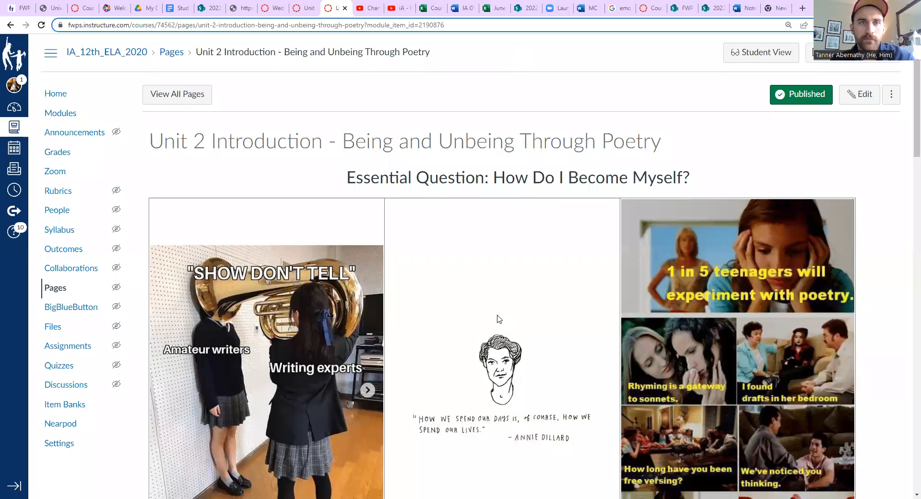
{"action": "mouse_move", "coordinate": [487, 90]}
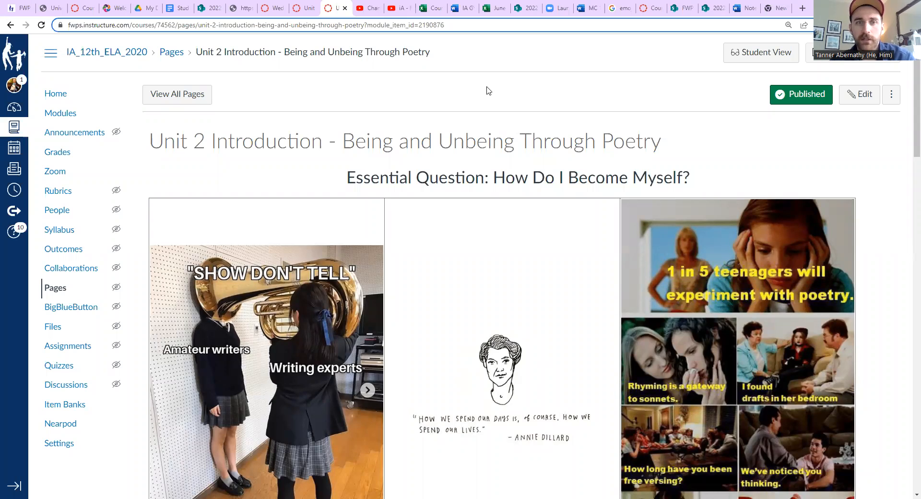
{"action": "mouse_move", "coordinate": [821, 363]}
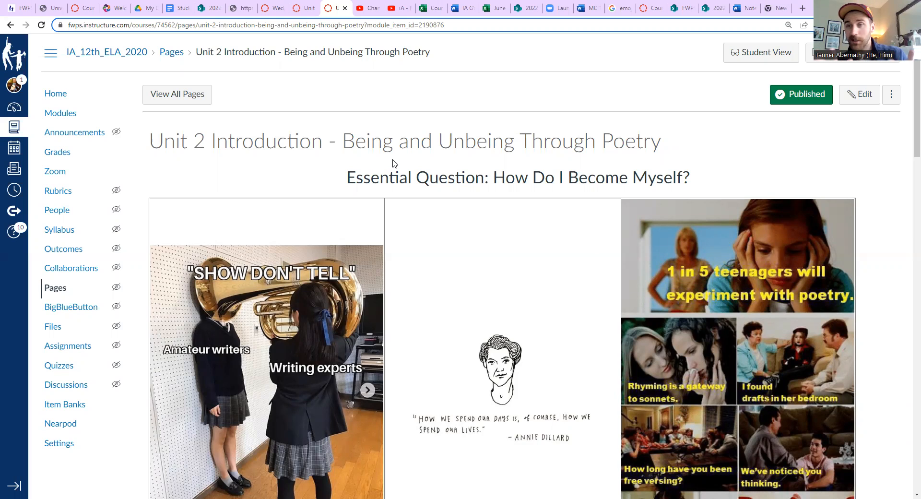
{"action": "mouse_move", "coordinate": [507, 255]}
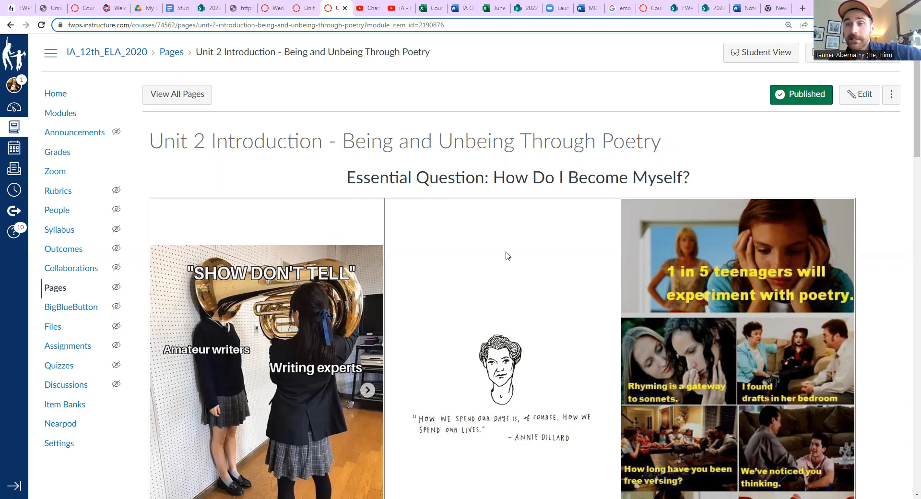
{"action": "scroll", "scroll_direction": "down", "scroll_amount": 3}
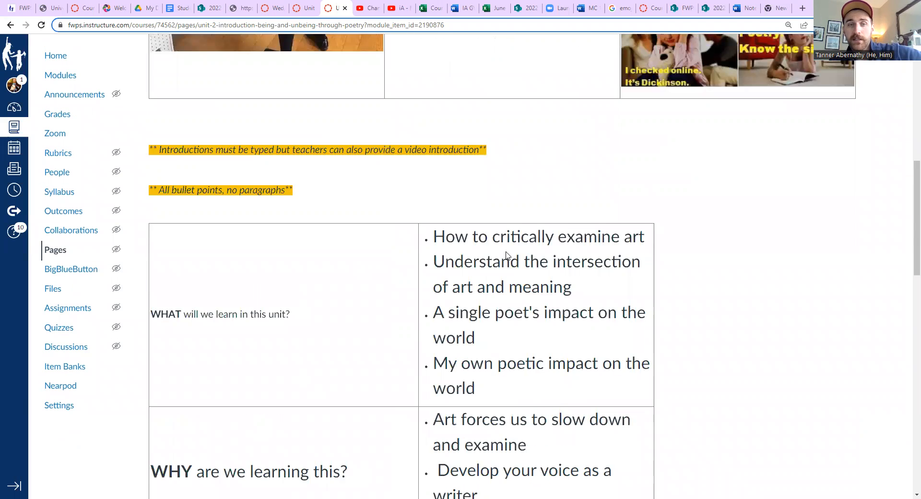
{"action": "scroll", "scroll_direction": "up", "scroll_amount": 3}
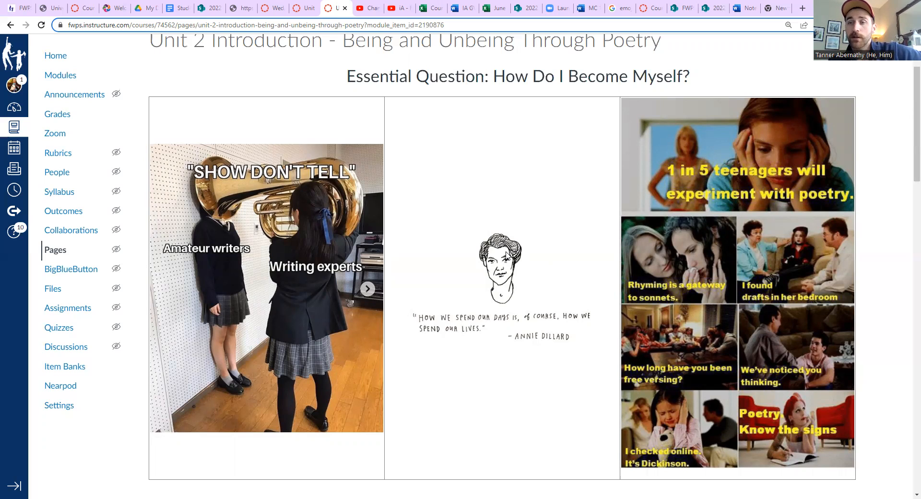
{"action": "scroll", "scroll_direction": "down", "scroll_amount": 3}
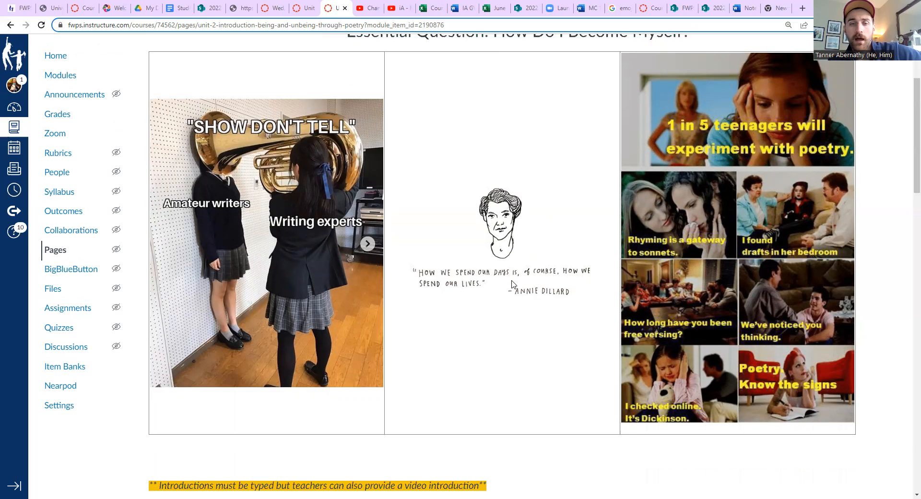
{"action": "scroll", "scroll_direction": "down", "scroll_amount": 3}
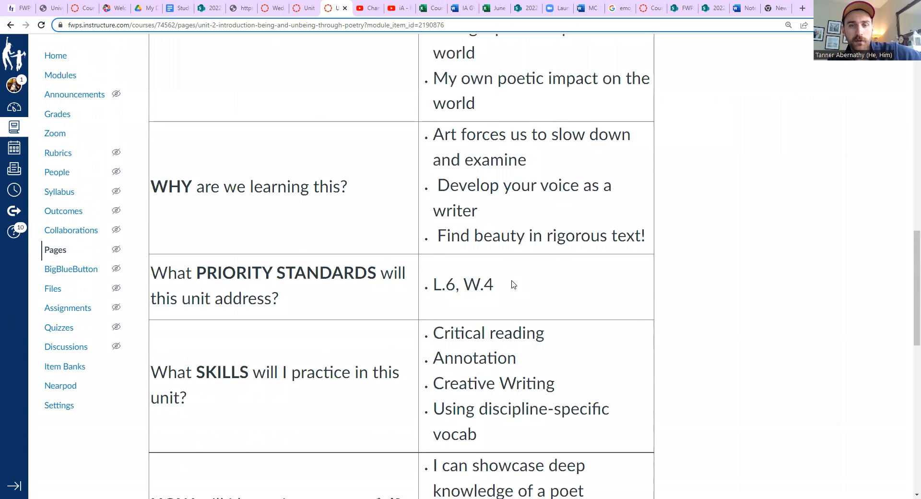
{"action": "scroll", "scroll_direction": "up", "scroll_amount": 3}
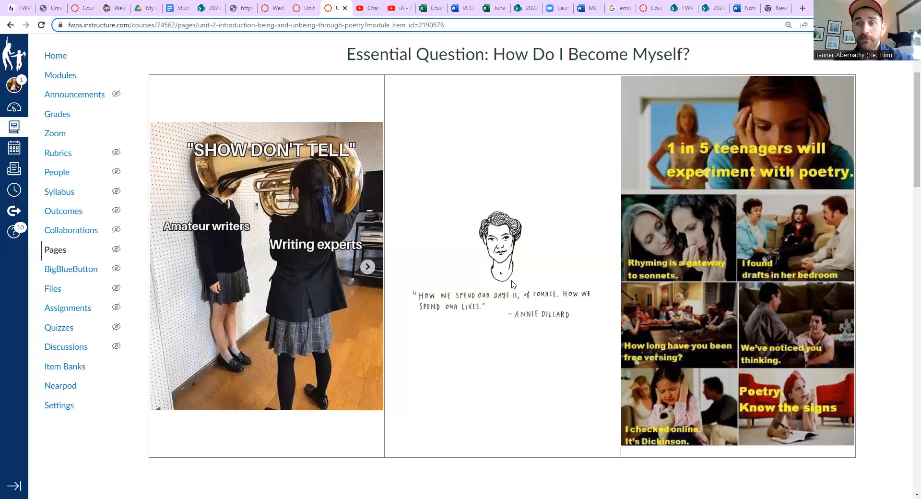
{"action": "mouse_move", "coordinate": [580, 152]}
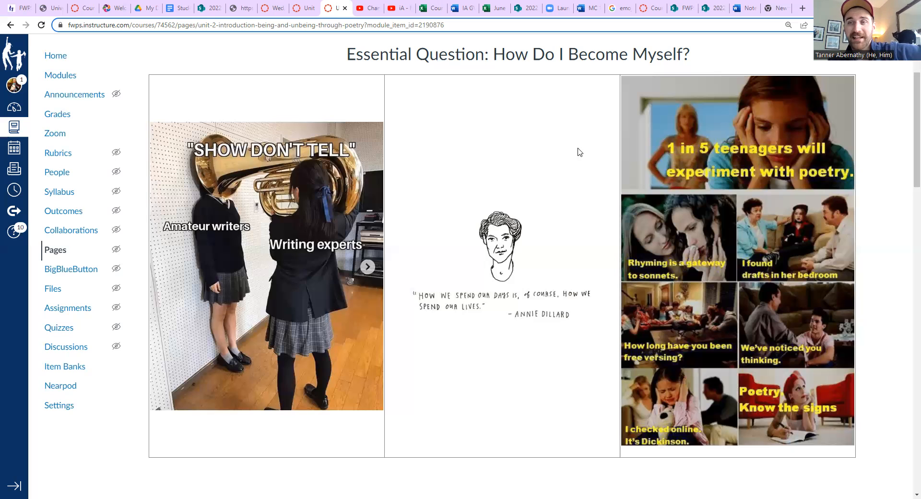
{"action": "mouse_move", "coordinate": [466, 121]}
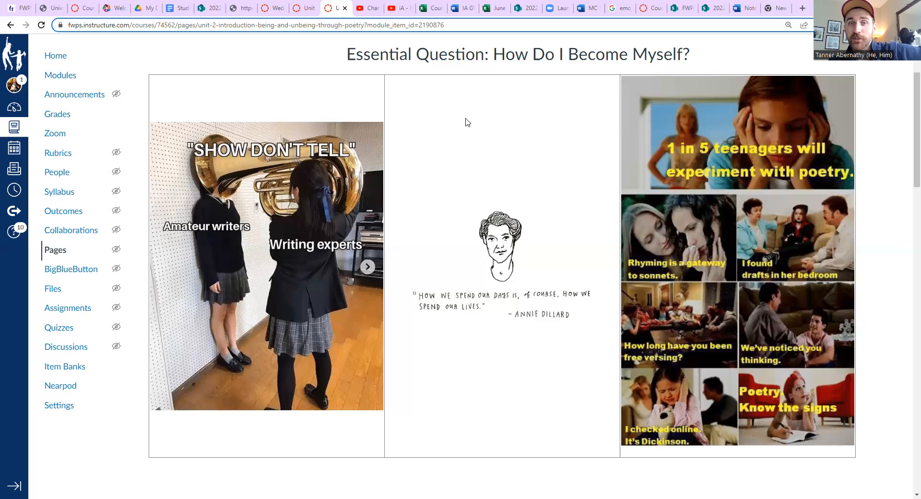